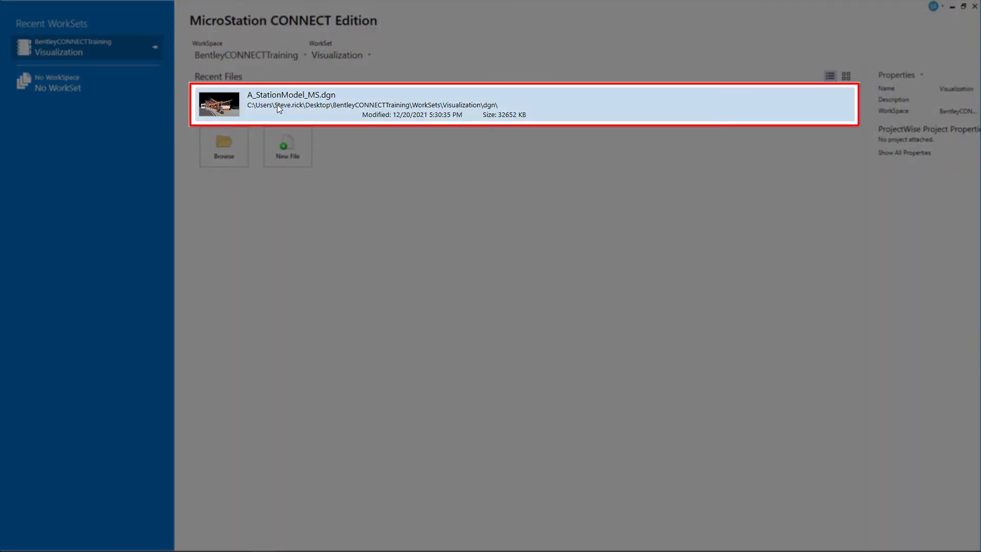
# Open A_StationModel_MS.dgn from the Recent Files list
pyautogui.doubleClick(284, 104)
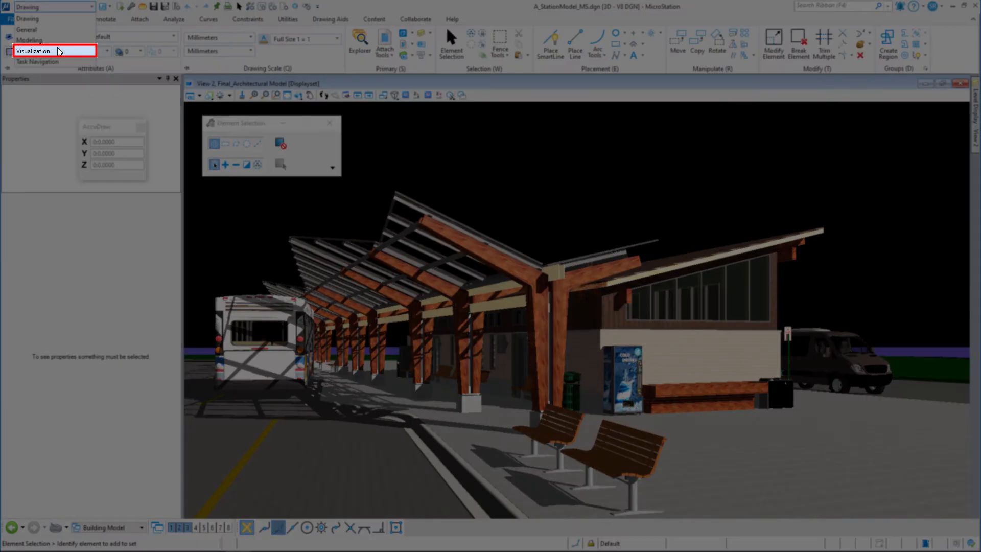
# Switch to the Visualization workflow and launch the Material Editor
pyautogui.click(33, 51)
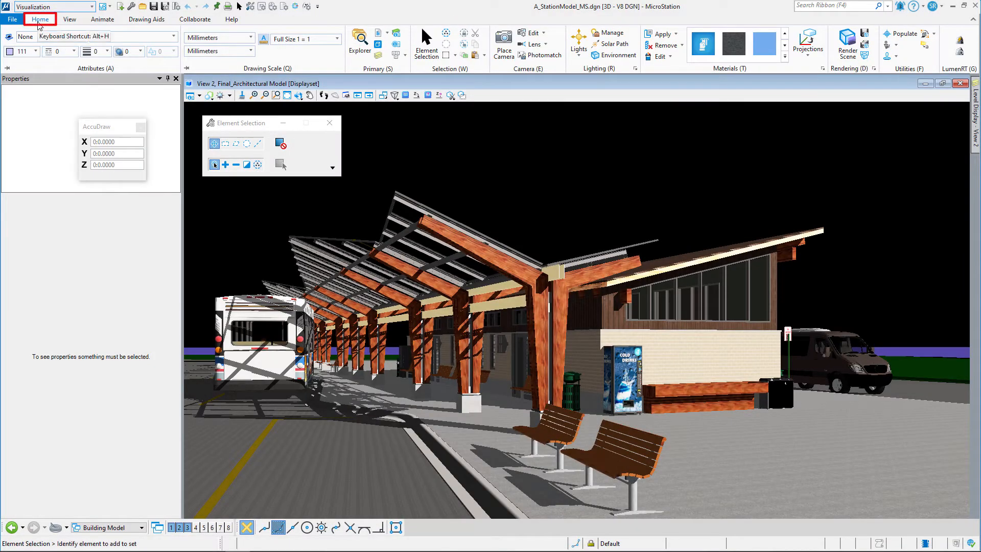
pyautogui.moveTo(782, 126)
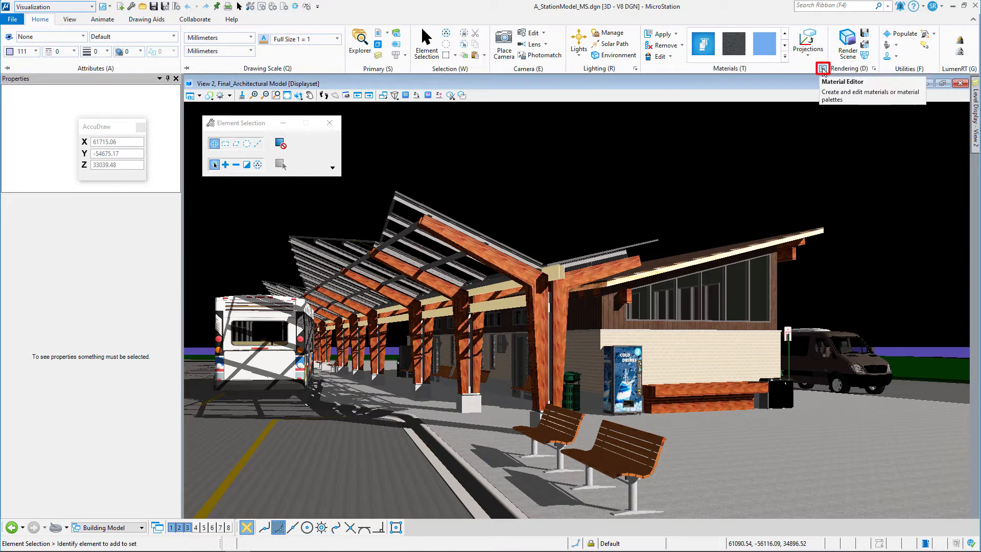
pyautogui.click(822, 68)
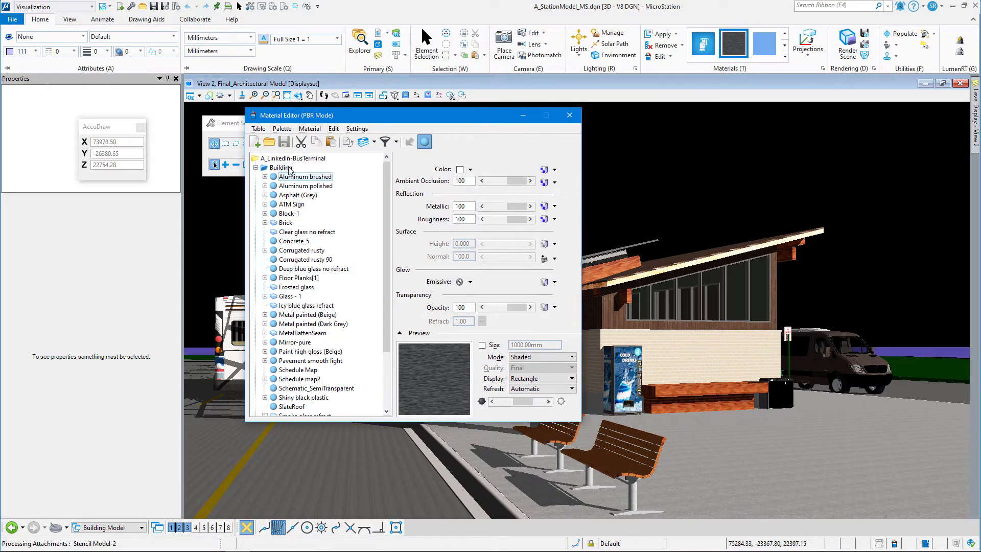
pyautogui.click(281, 167)
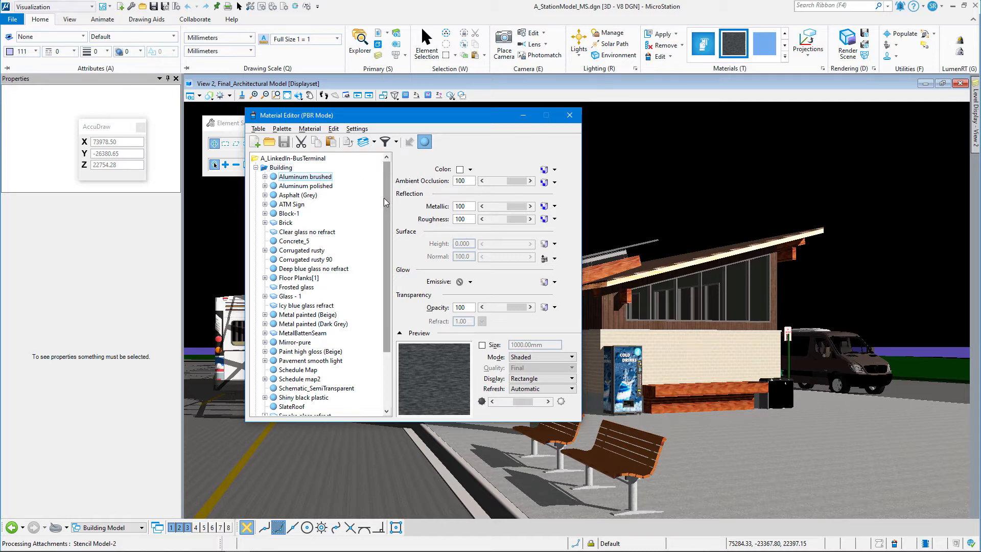
pyautogui.scroll(-3)
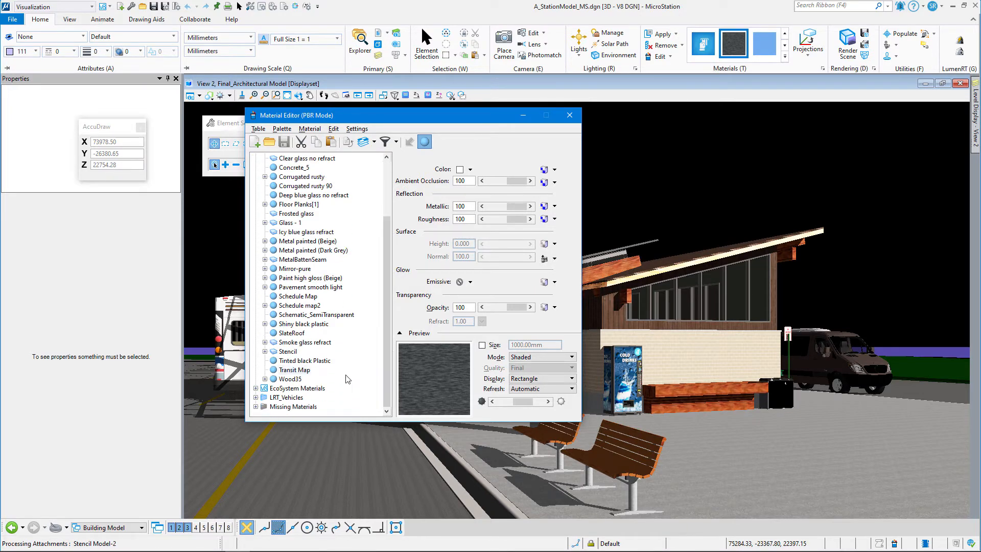
pyautogui.click(297, 388)
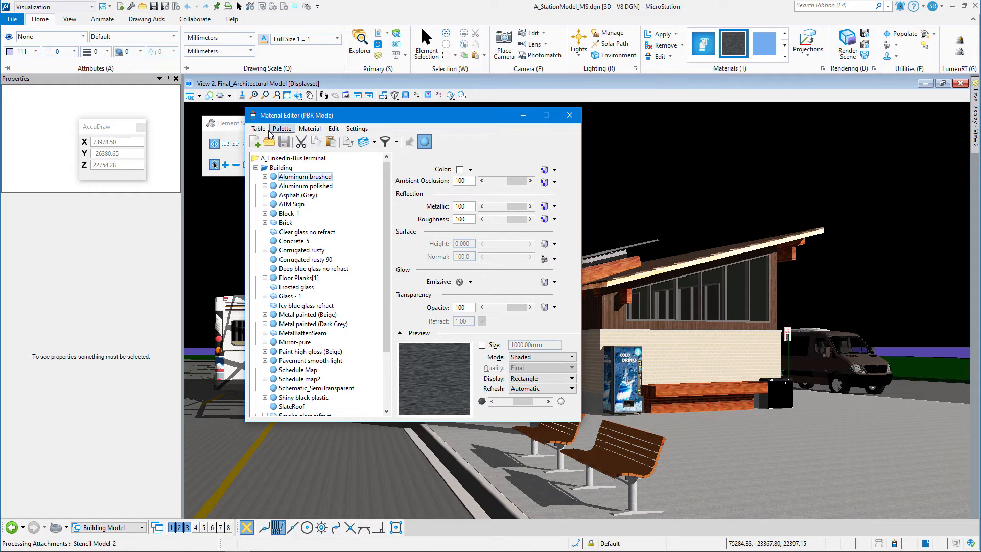
# Open the Glass&Plastic palette from Bentley_Materials.dgnlib via Palette > Open
pyautogui.click(282, 128)
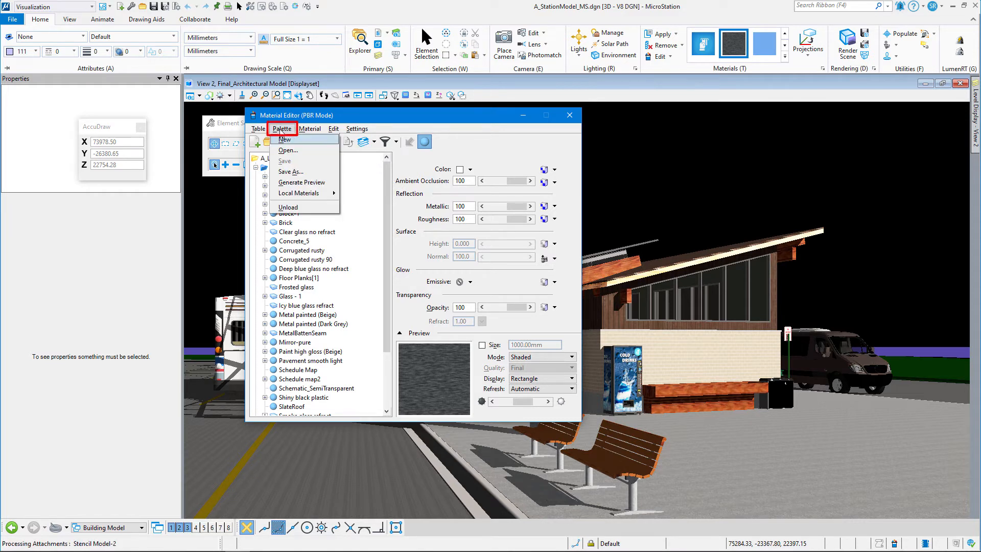
pyautogui.moveTo(288, 150)
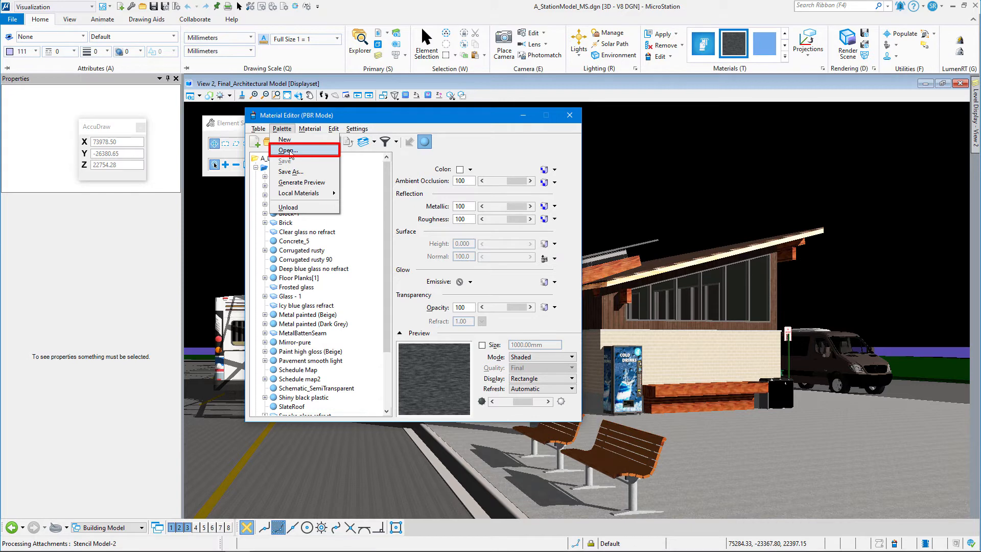
pyautogui.click(286, 150)
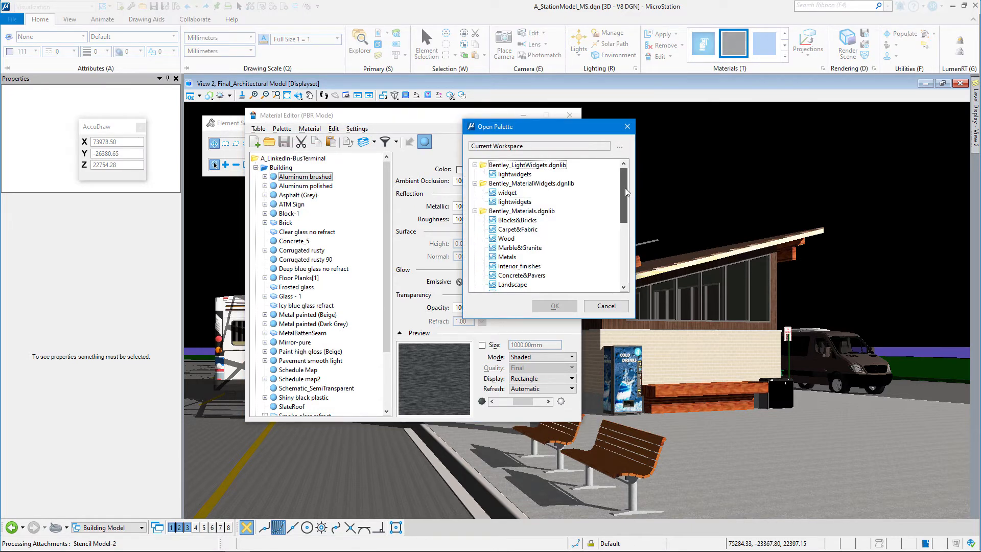
pyautogui.scroll(-3)
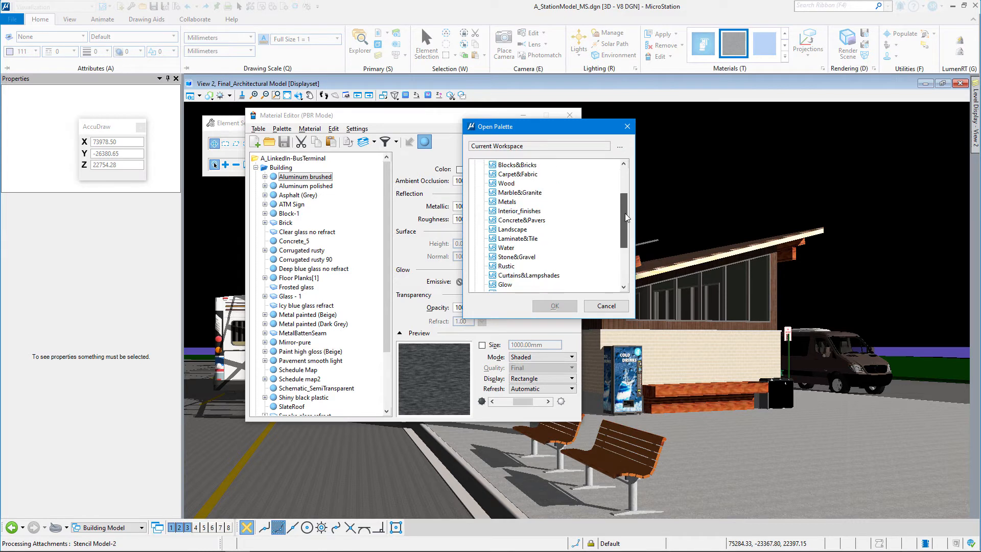
pyautogui.scroll(-3)
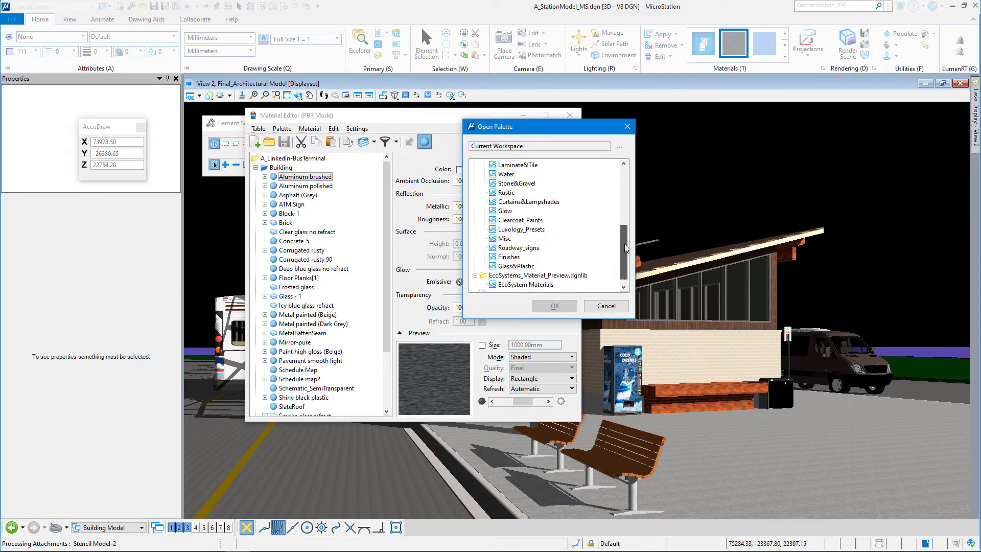
pyautogui.scroll(-3)
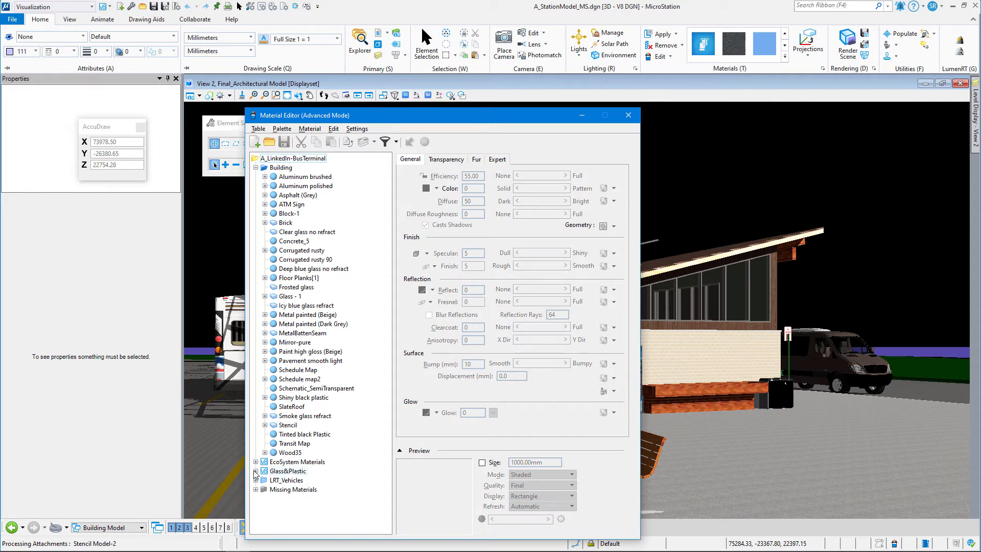
# Expand Glass&Plastic and scroll to Blue matte plastic smooth
pyautogui.click(255, 471)
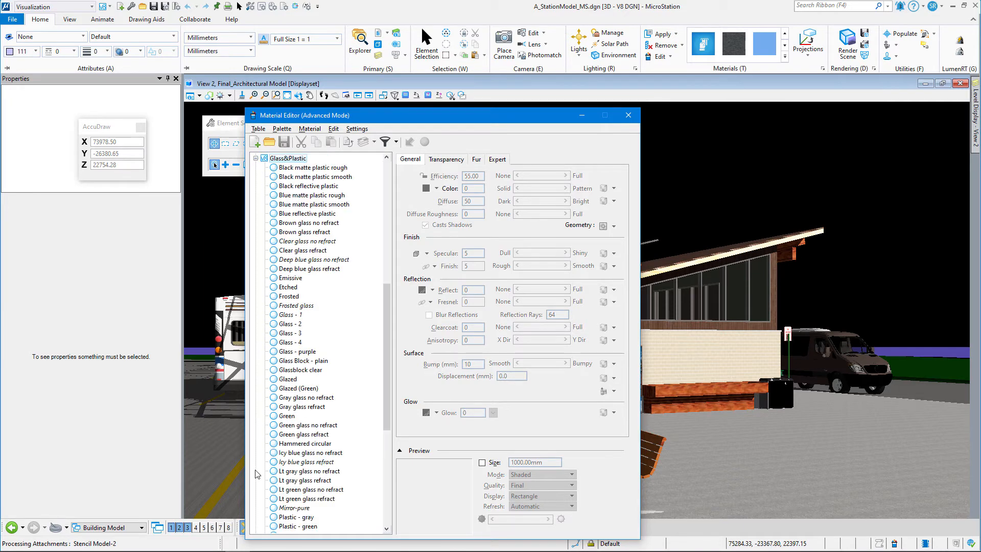
pyautogui.moveTo(294, 197)
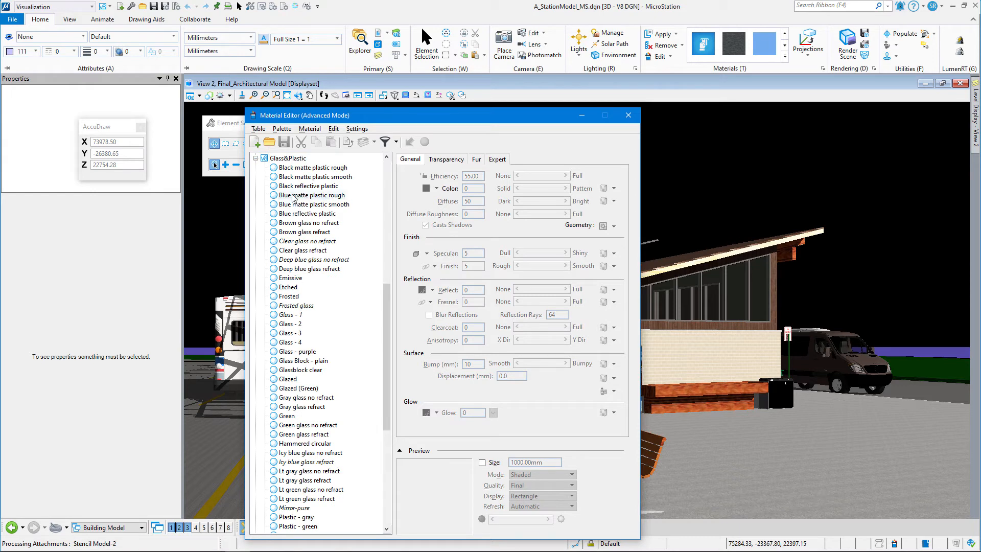
pyautogui.moveTo(307, 351)
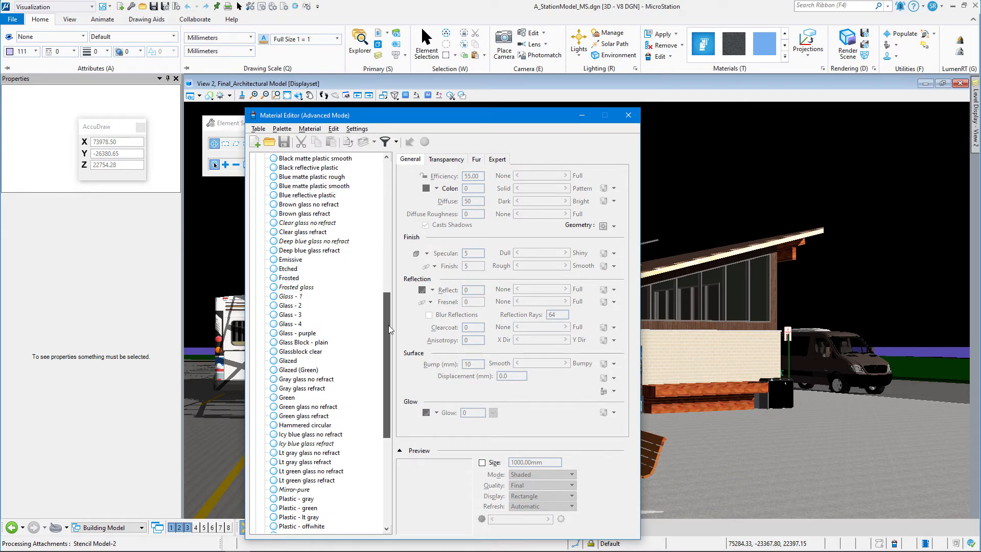
pyautogui.scroll(-3)
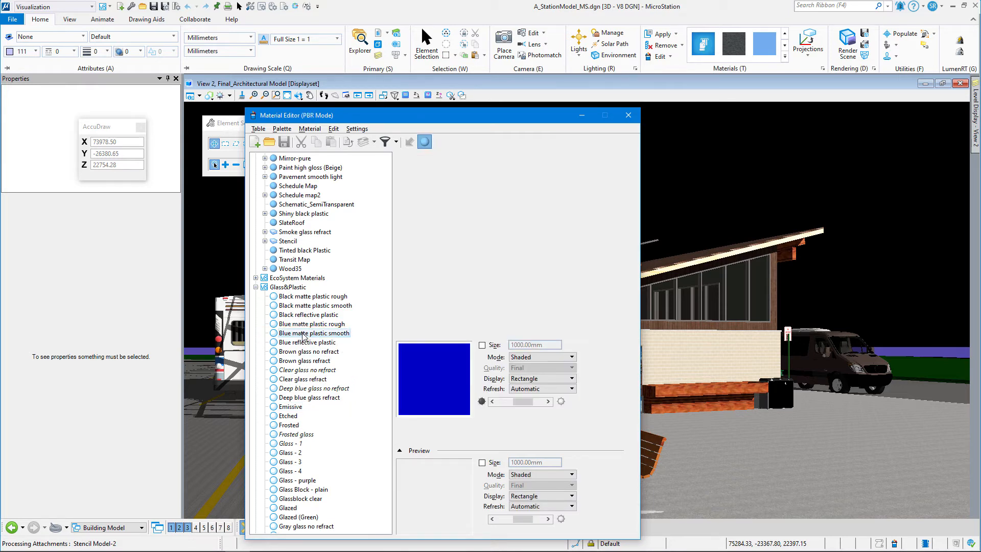
# Copy Blue matte plastic smooth and paste it into the Building palette
pyautogui.rightClick(303, 332)
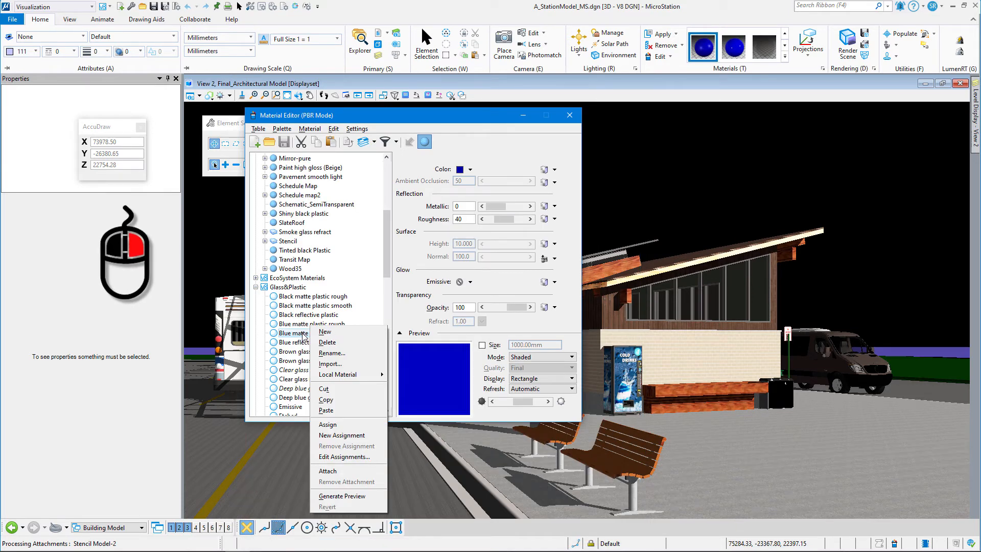
pyautogui.click(313, 332)
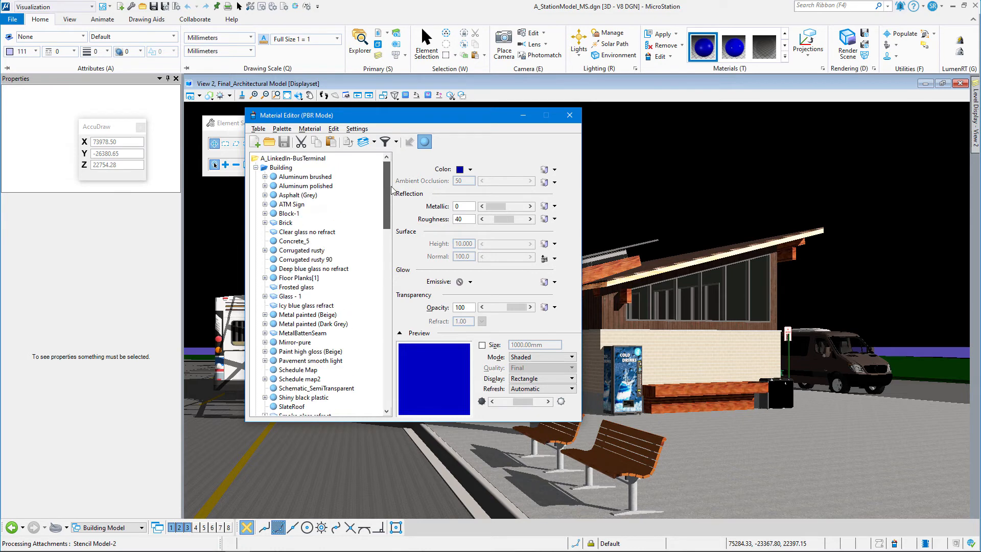
pyautogui.click(279, 167)
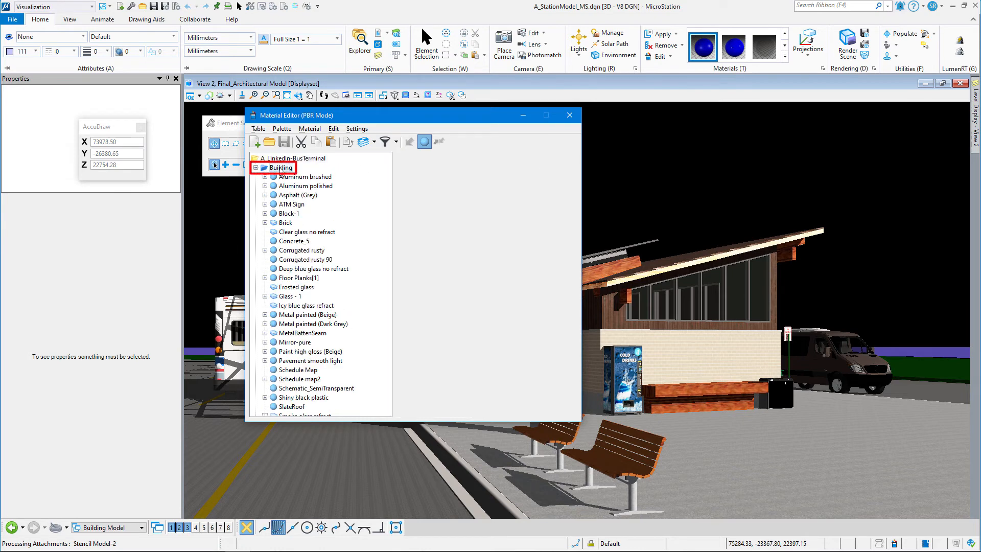
pyautogui.click(281, 168)
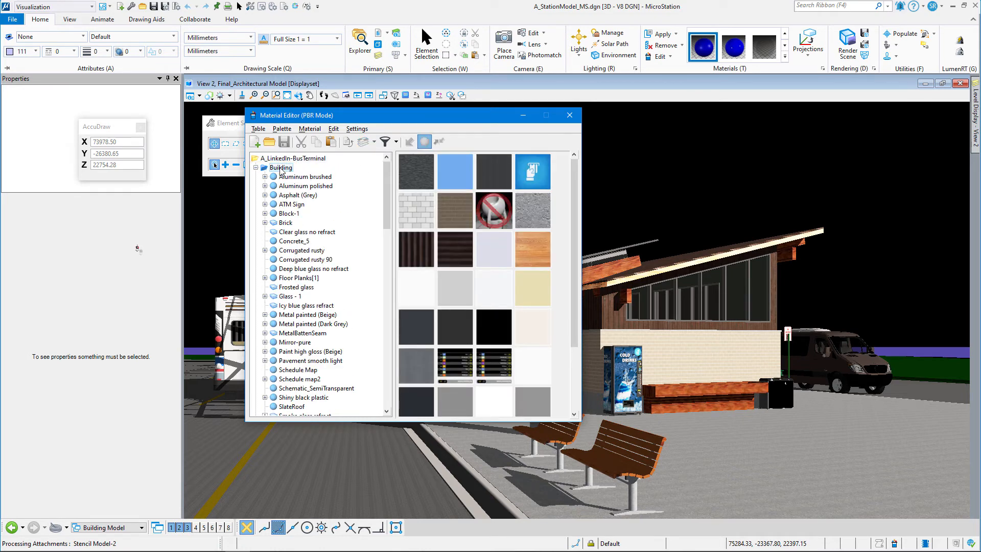
pyautogui.rightClick(280, 168)
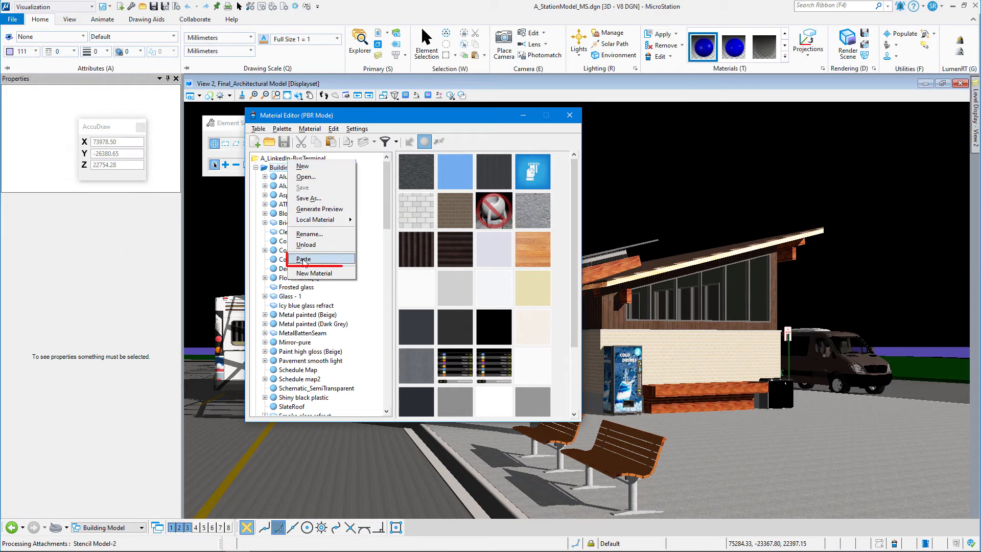
pyautogui.click(303, 259)
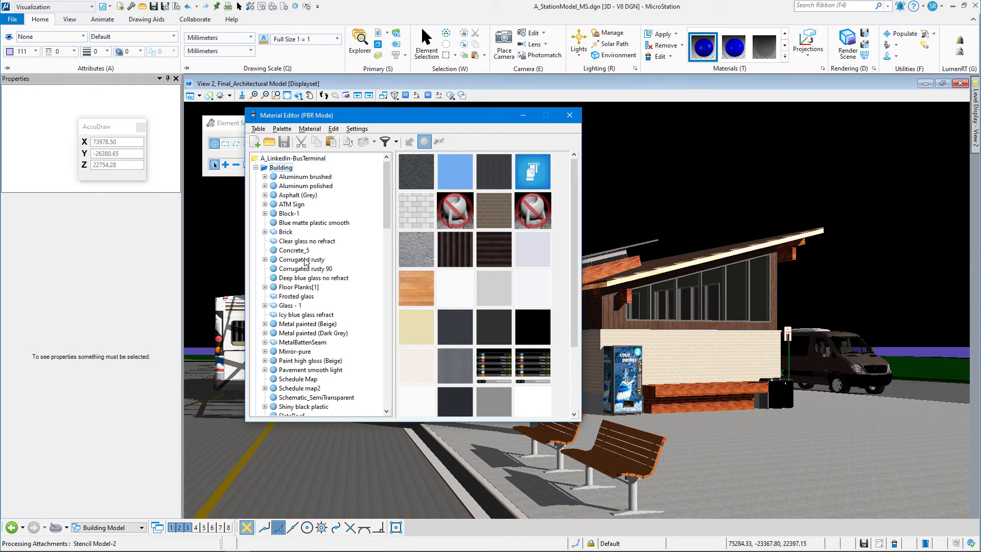
pyautogui.moveTo(393, 218)
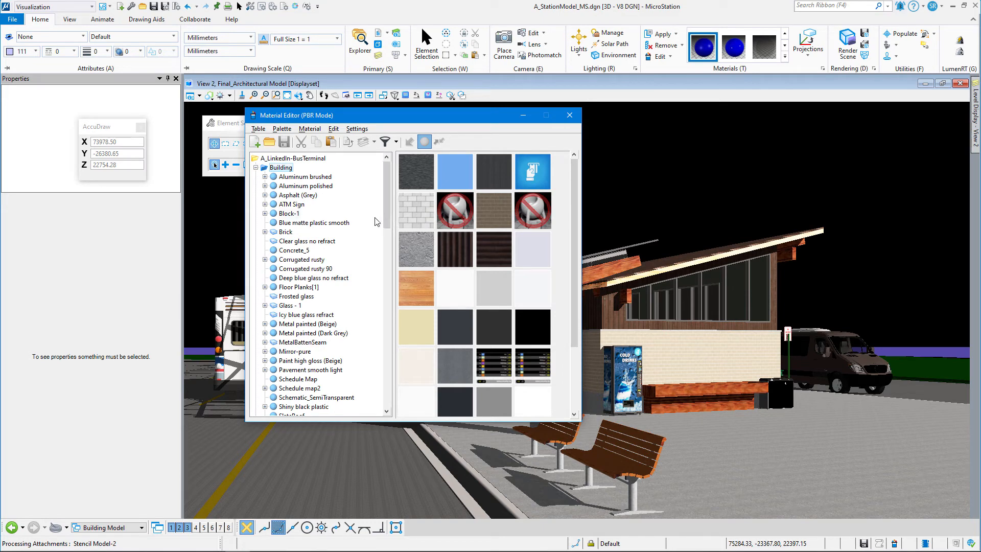
# Refresh the tree by collapsing Glass&Plastic so Building shows the blue swatch
pyautogui.click(313, 222)
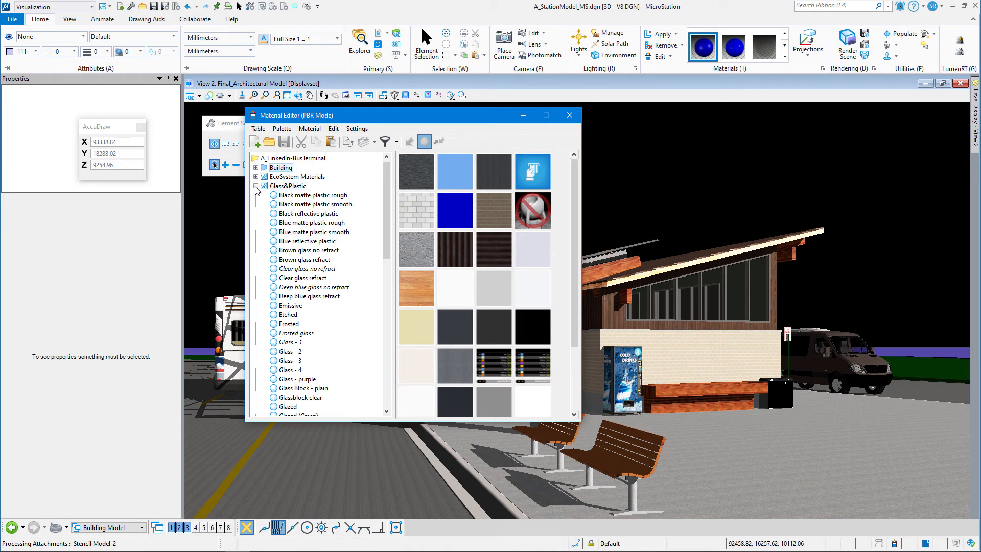
pyautogui.click(256, 186)
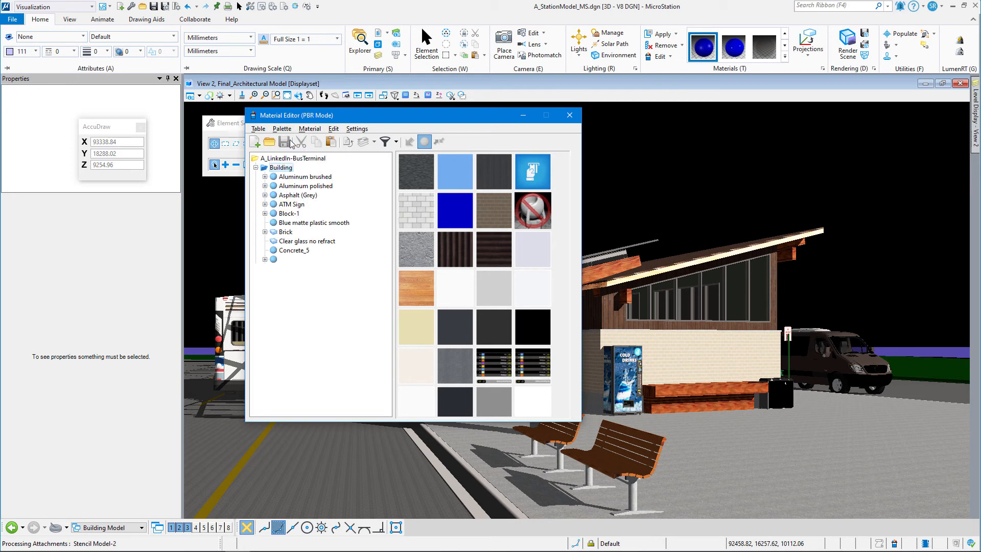
# Add a new material palette and name it 'Busdses'
pyautogui.click(256, 142)
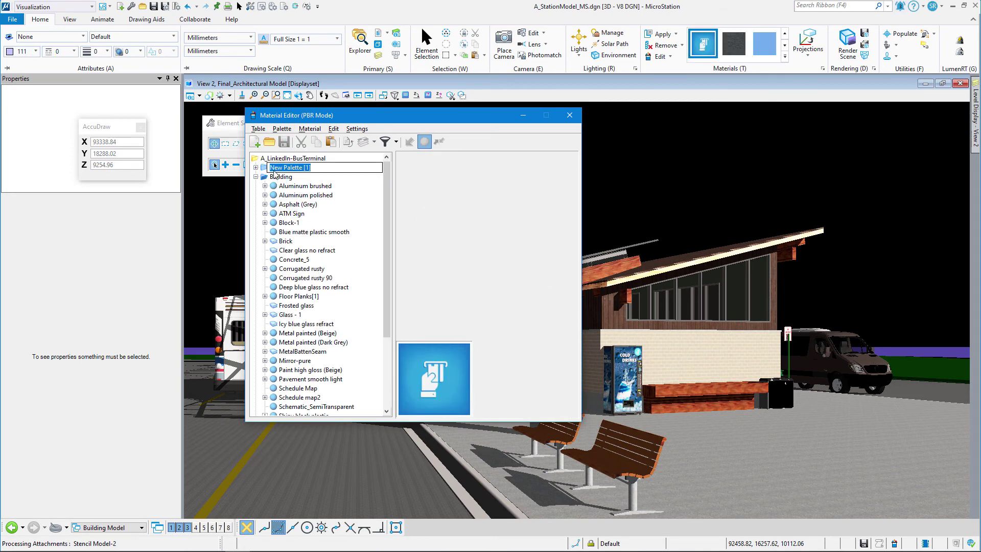
pyautogui.moveTo(302, 174)
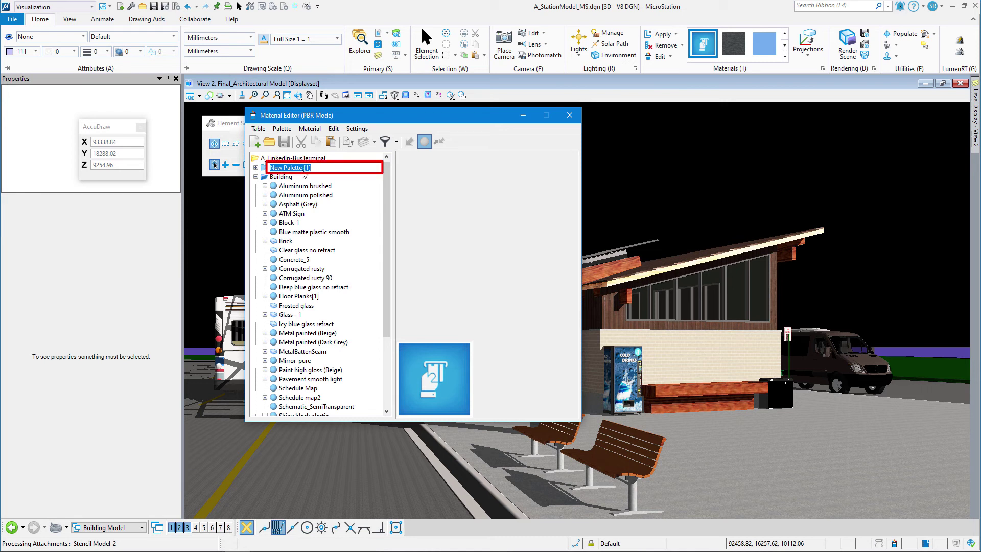
pyautogui.write('Busdses')
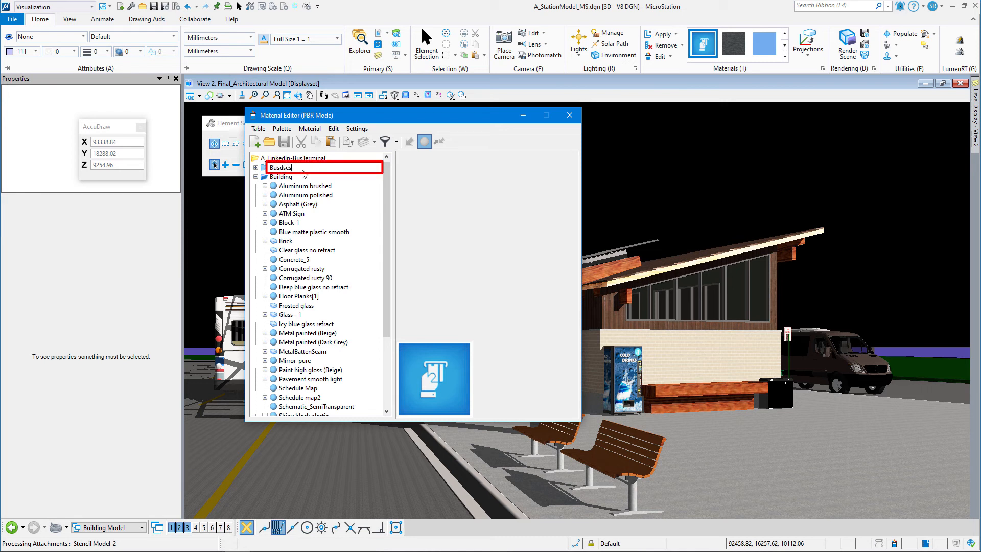